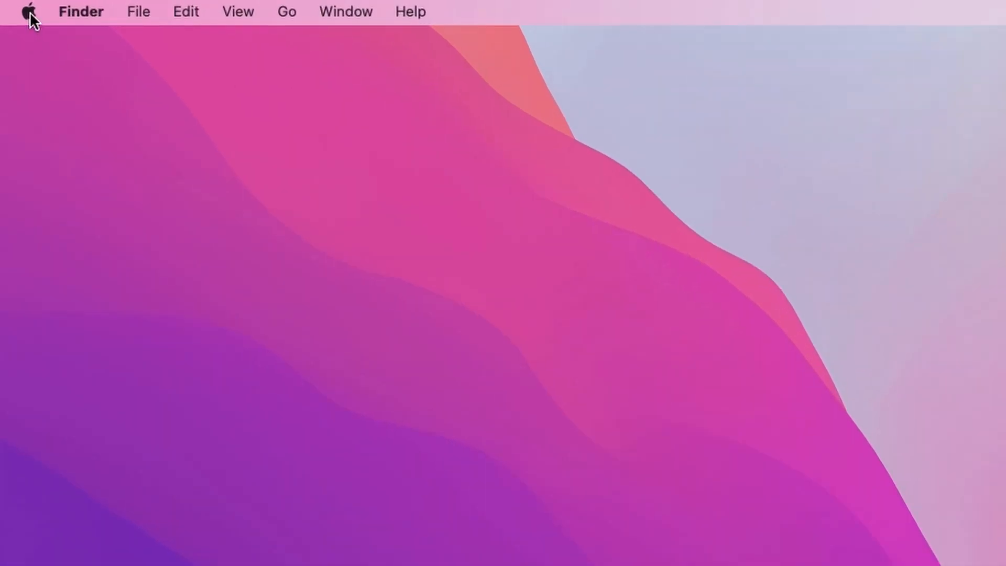
# Open the Apple menu to reach System Preferences
pyautogui.click(27, 12)
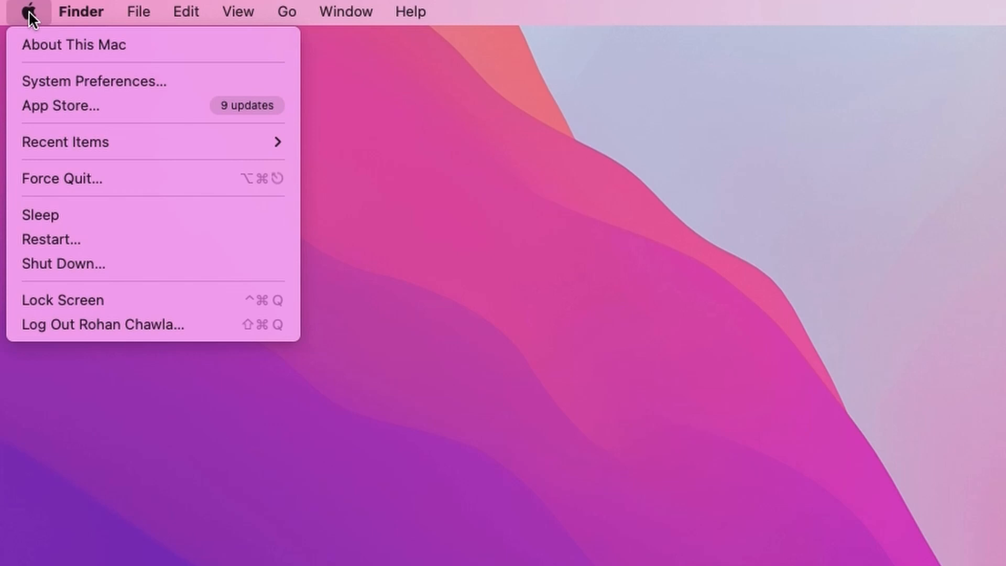
pyautogui.moveTo(78, 69)
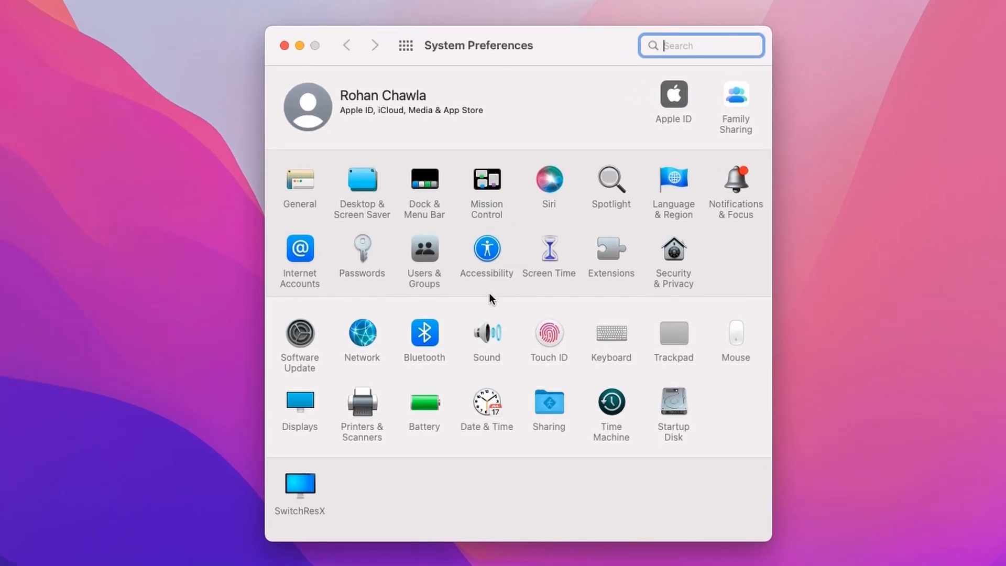
pyautogui.moveTo(423, 276)
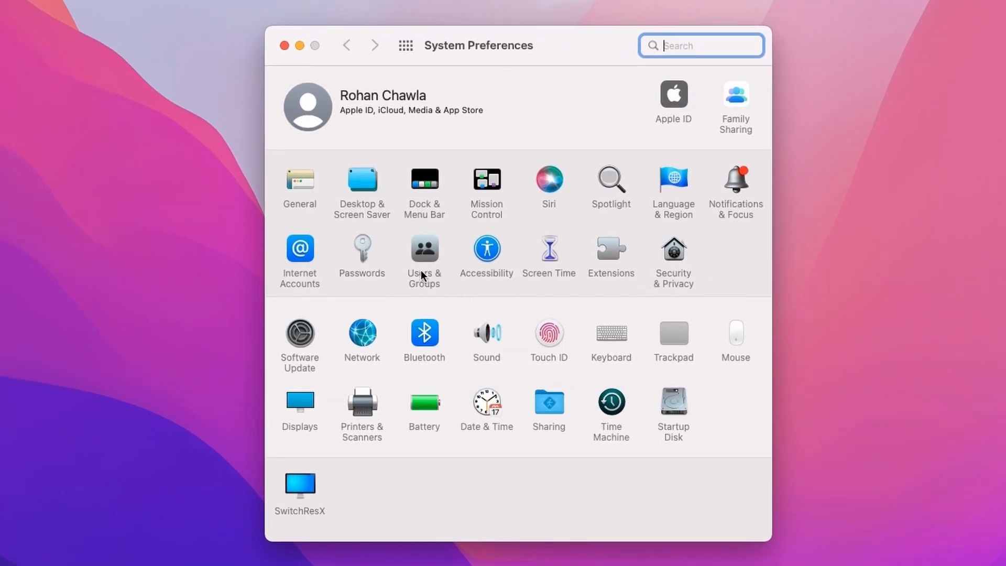
# Open the Users & Groups pane listing the current account and other users
pyautogui.click(424, 255)
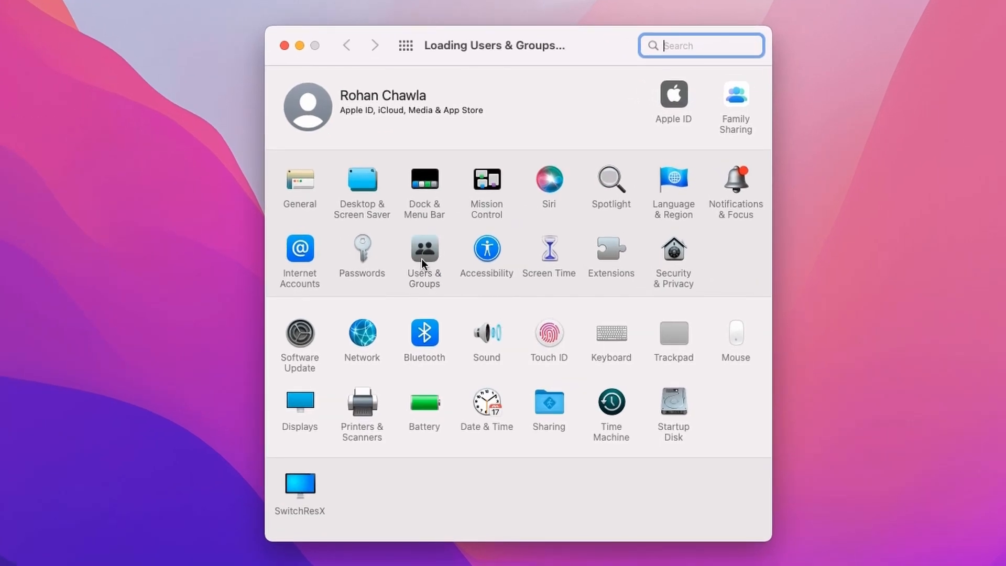
pyautogui.click(423, 251)
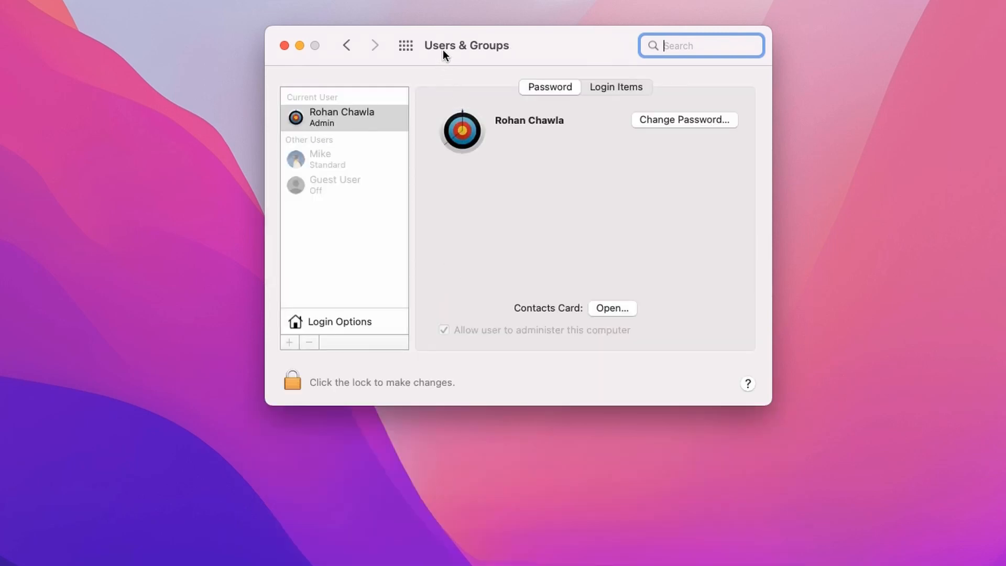
pyautogui.moveTo(380, 287)
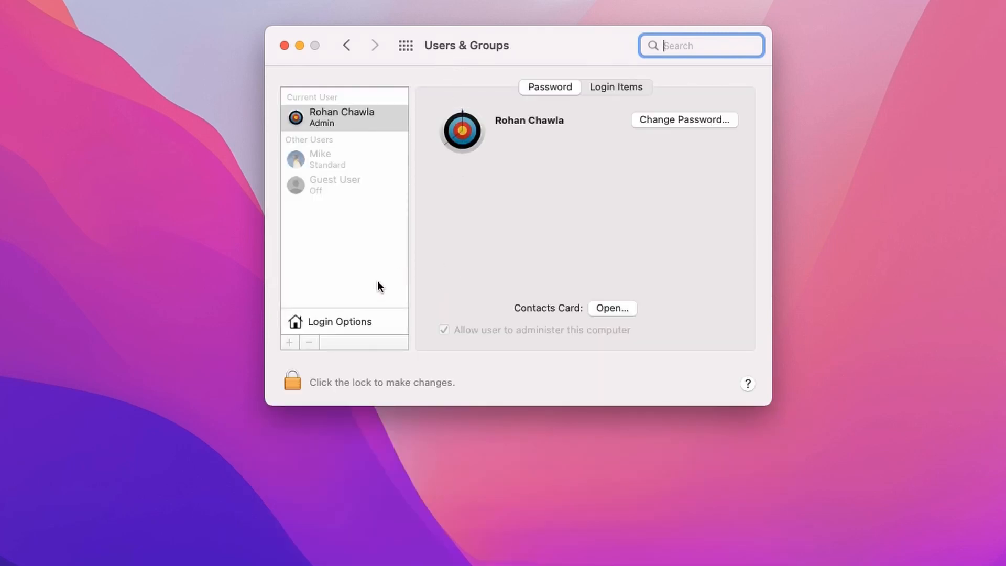
pyautogui.moveTo(352, 126)
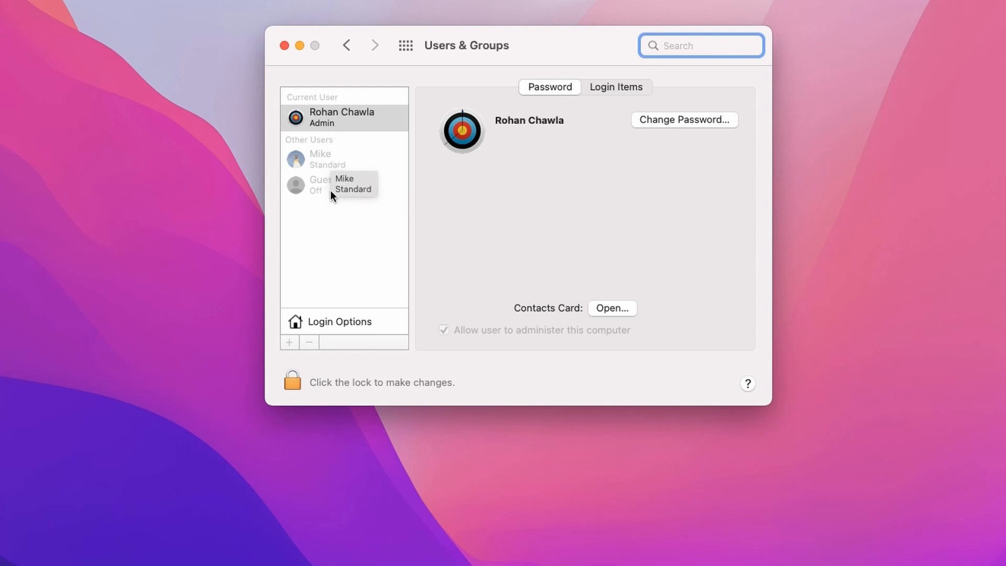
pyautogui.moveTo(606, 136)
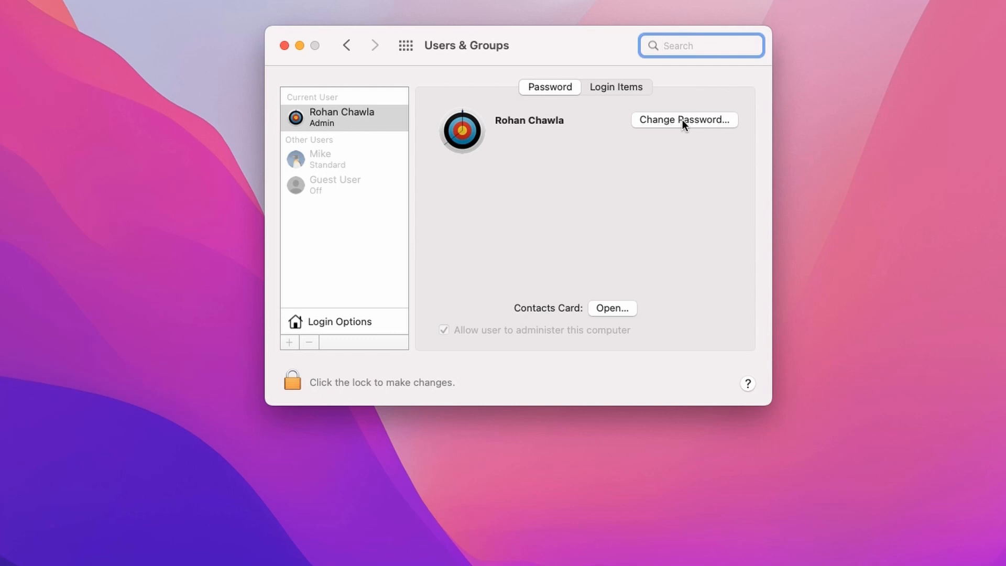
# Enter the old password, new password and verification in the Change Password form
pyautogui.click(683, 120)
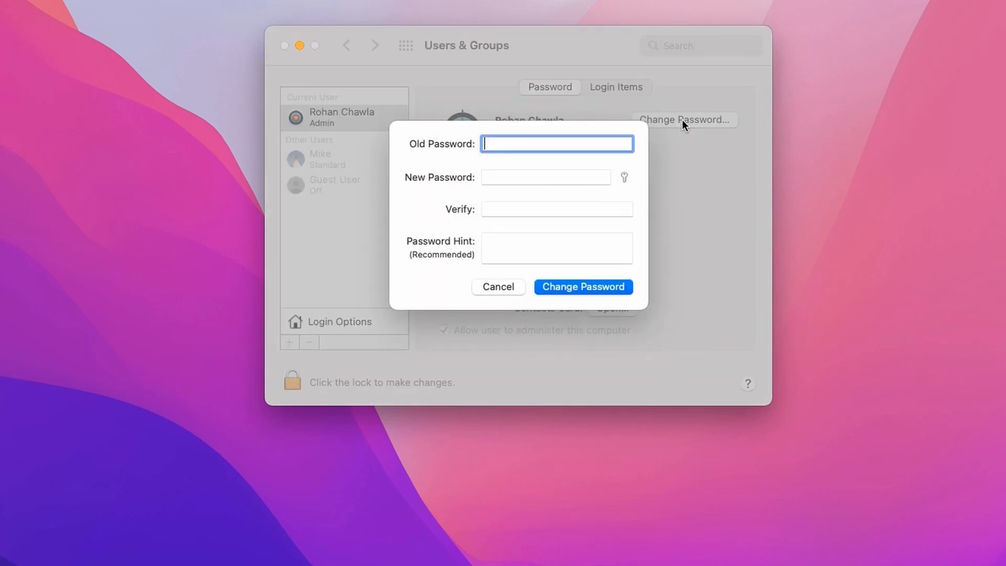
pyautogui.moveTo(539, 143)
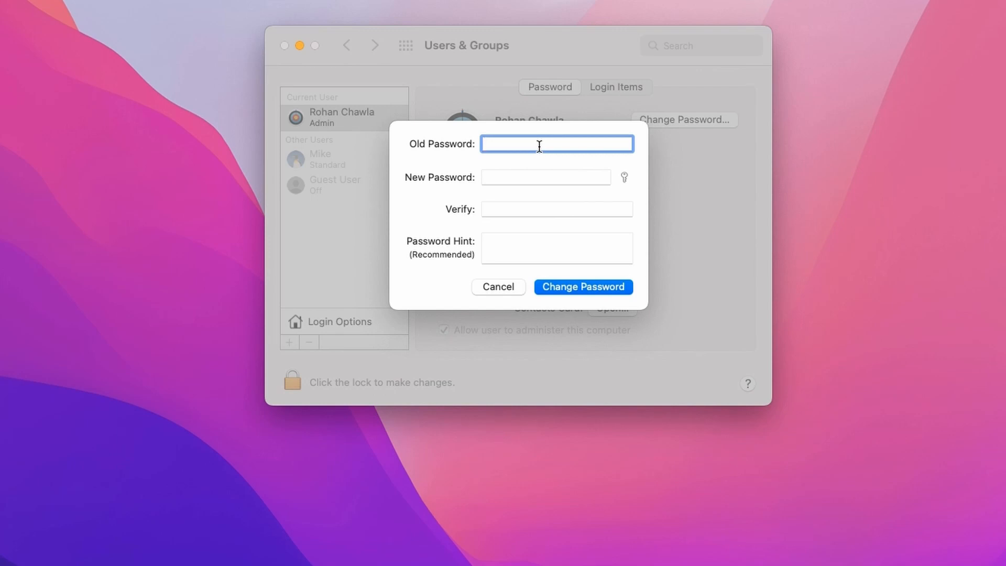
pyautogui.write('••')
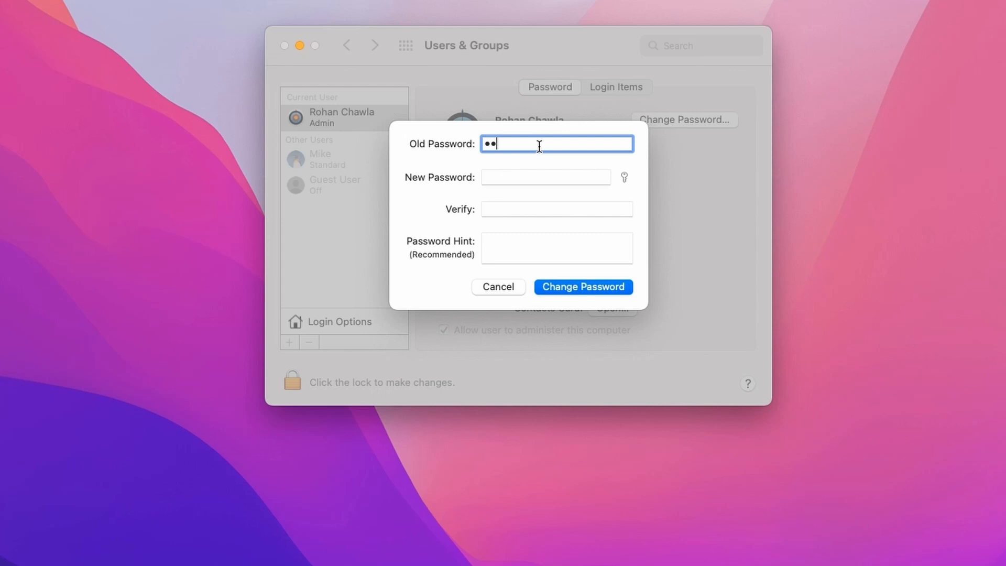
pyautogui.write('••')
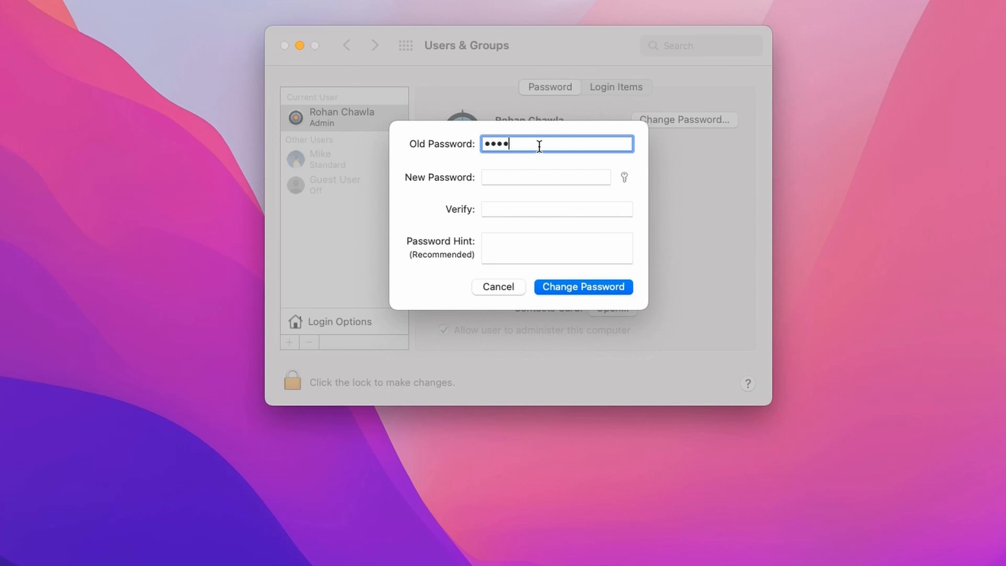
pyautogui.write('••')
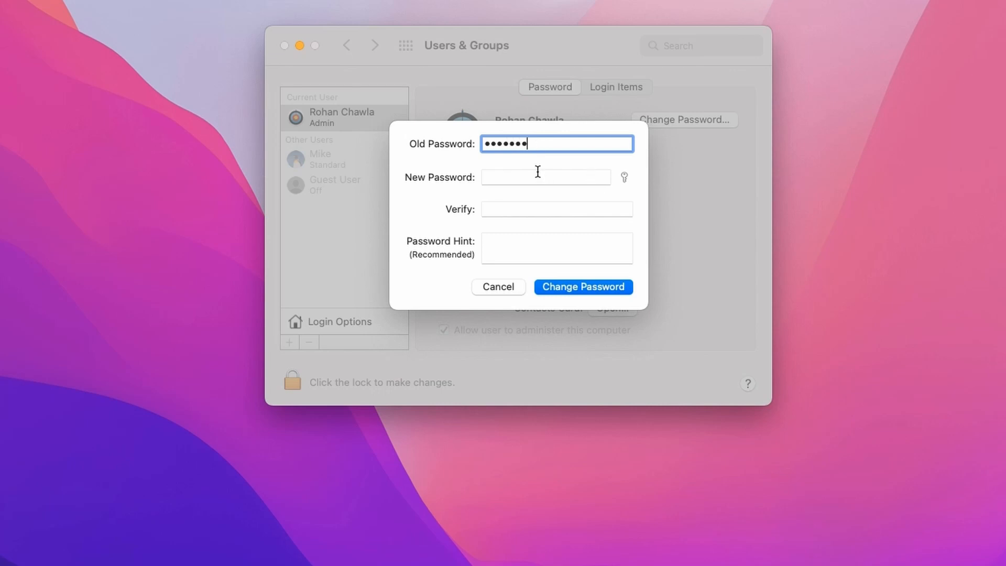
pyautogui.click(545, 177)
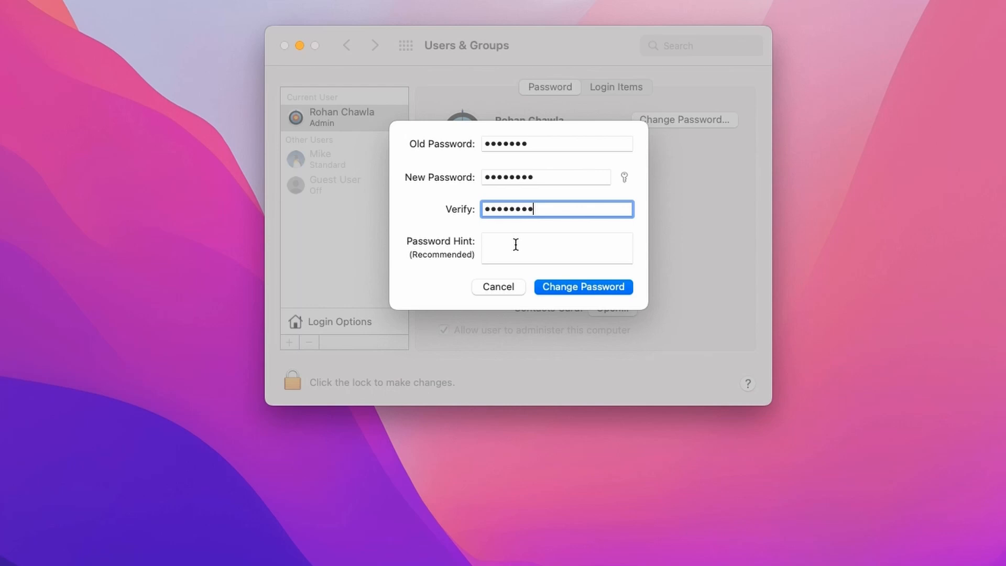
# Add the password hint 'Usename' and submit the password change
pyautogui.click(555, 248)
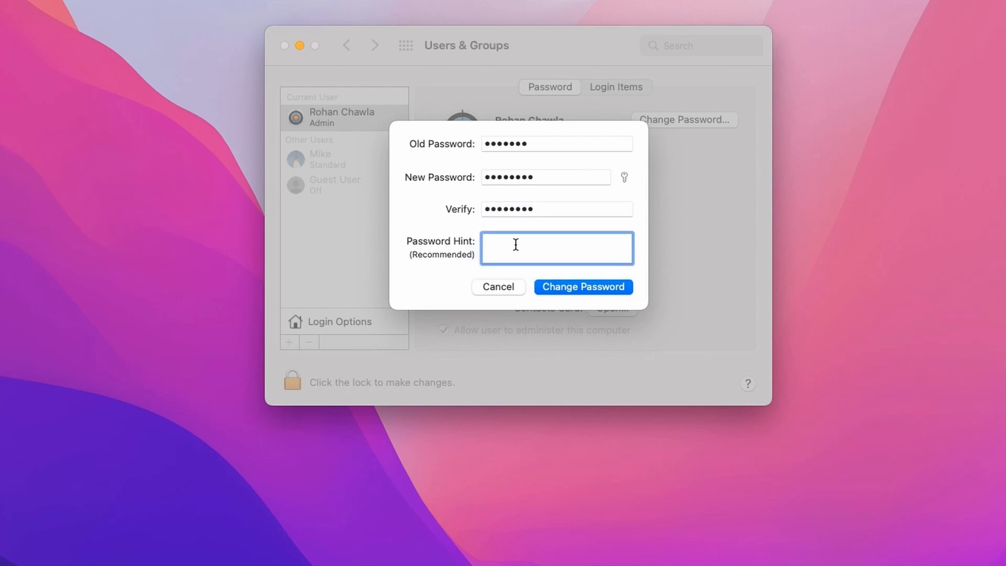
pyautogui.write('U')
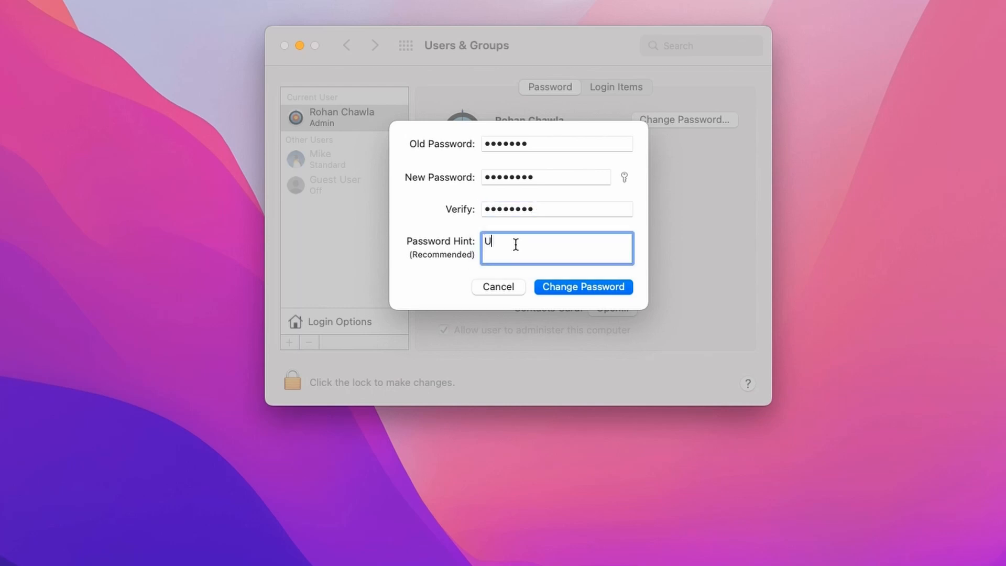
pyautogui.write('sename')
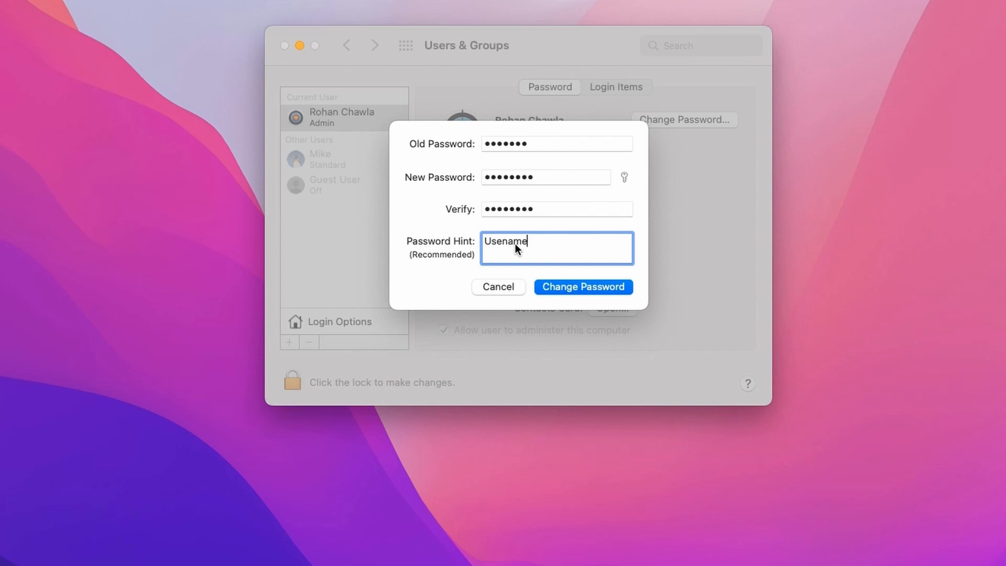
pyautogui.moveTo(565, 254)
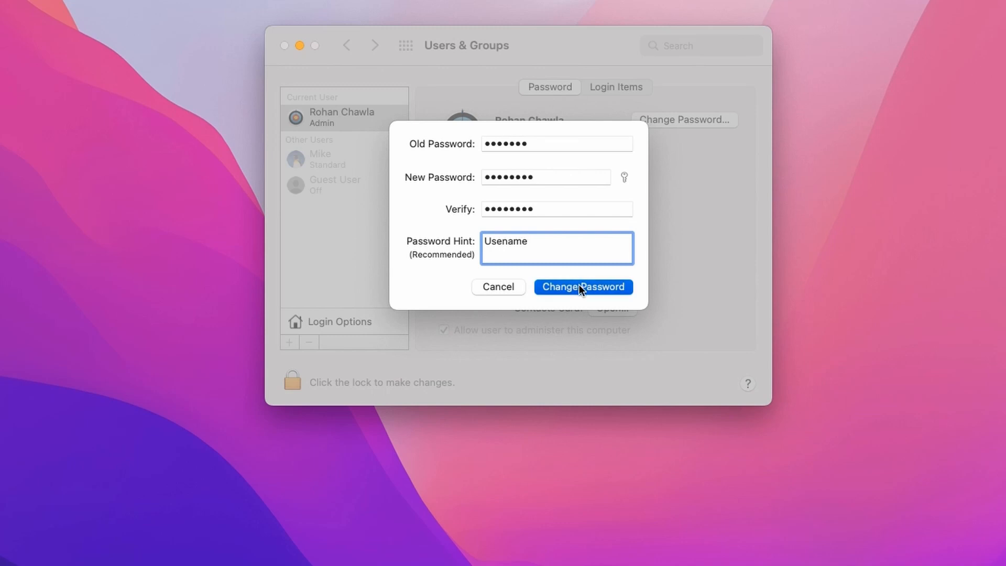
pyautogui.click(582, 286)
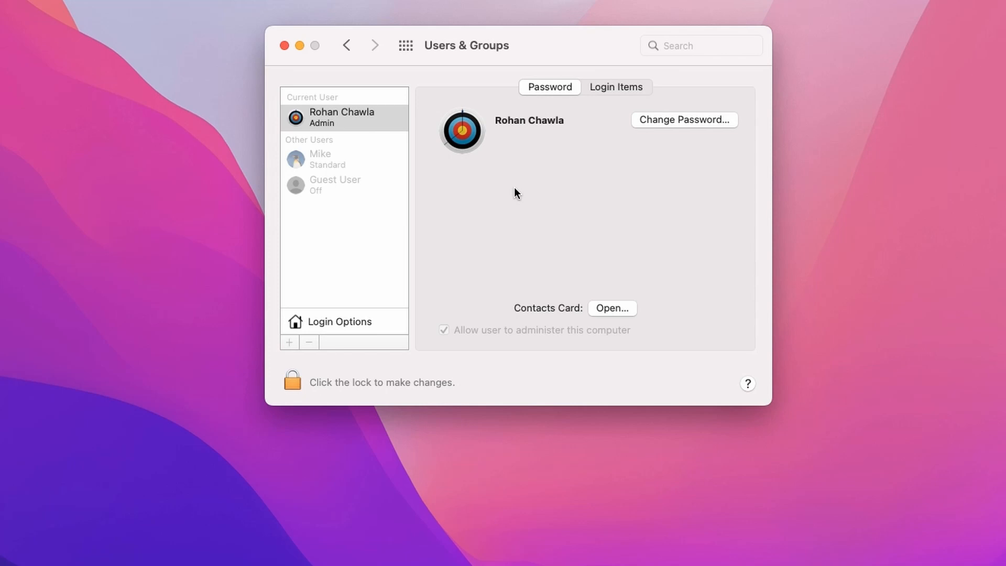
pyautogui.moveTo(368, 194)
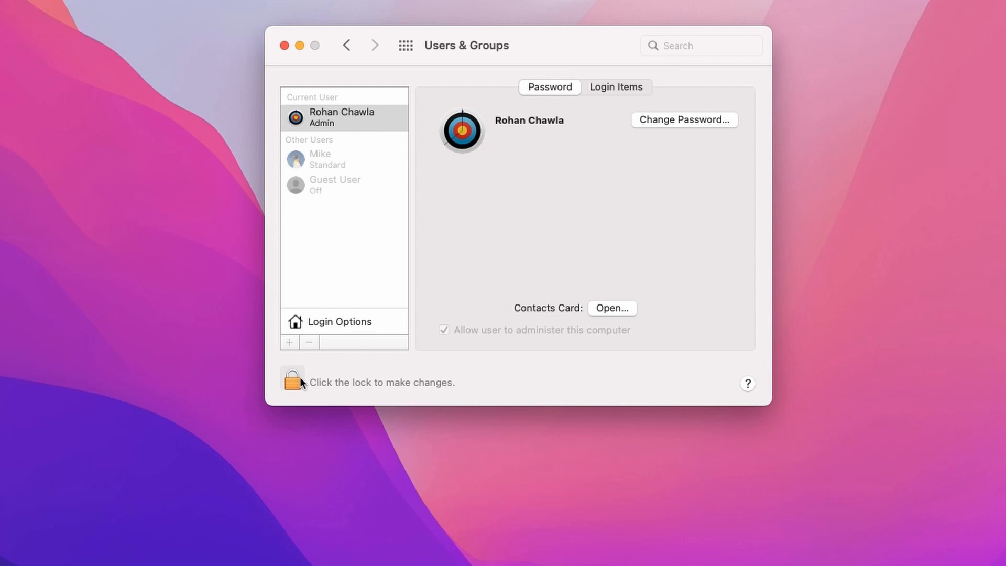
# Unlock Users & Groups with the admin password
pyautogui.click(292, 380)
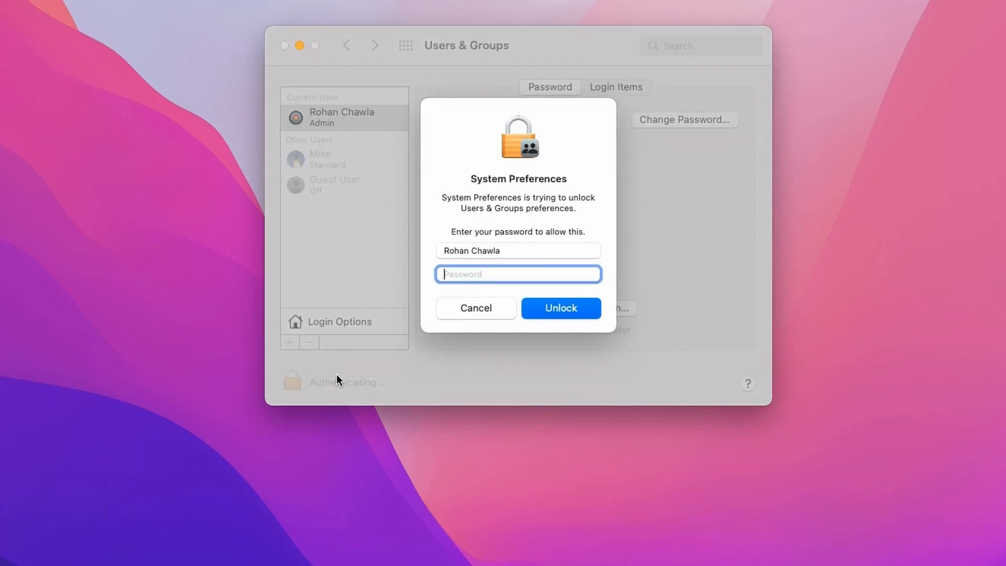
pyautogui.write('•••')
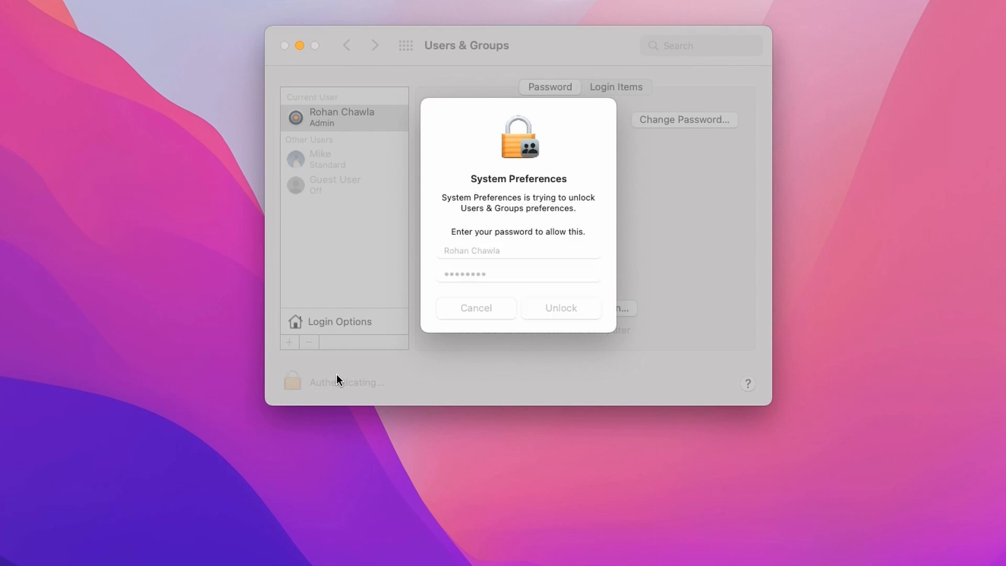
pyautogui.click(559, 308)
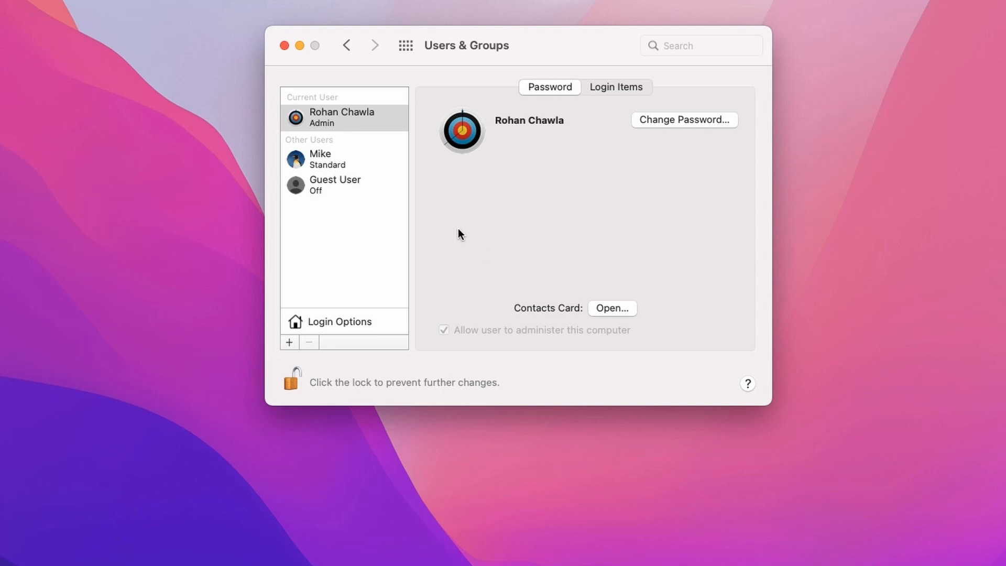
# Select Mike's standard account and open its Reset Password form at New Password
pyautogui.click(344, 158)
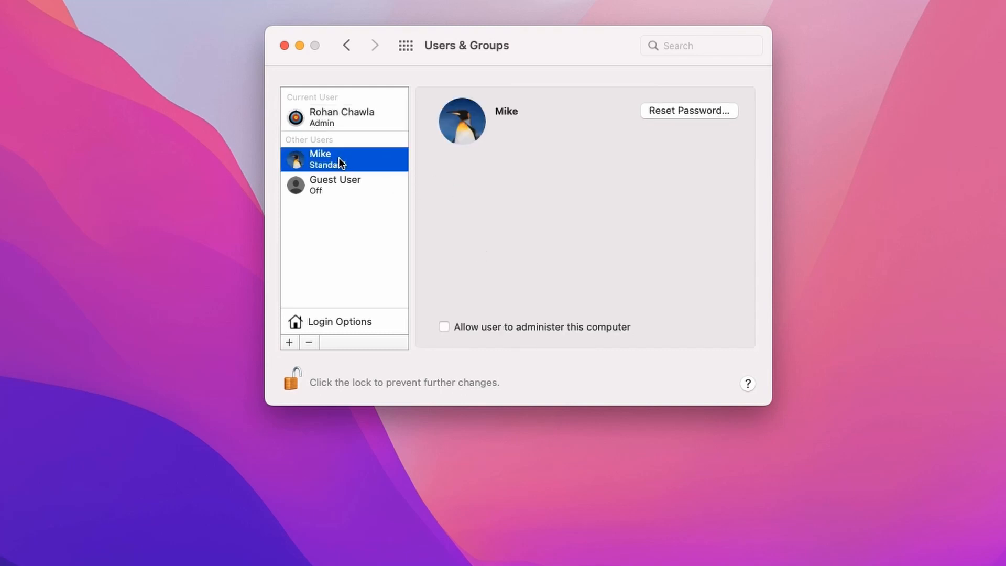
pyautogui.moveTo(700, 128)
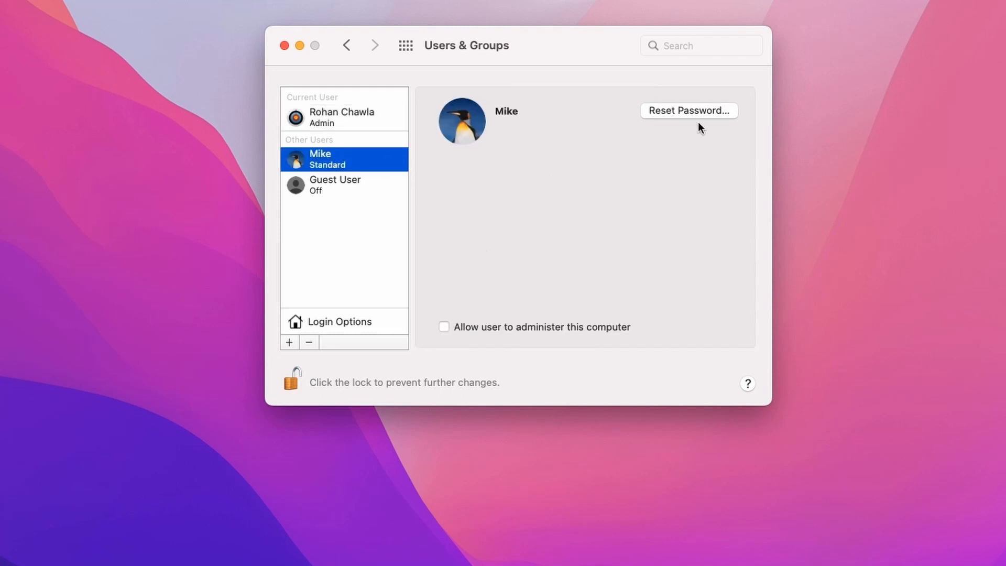
pyautogui.click(688, 111)
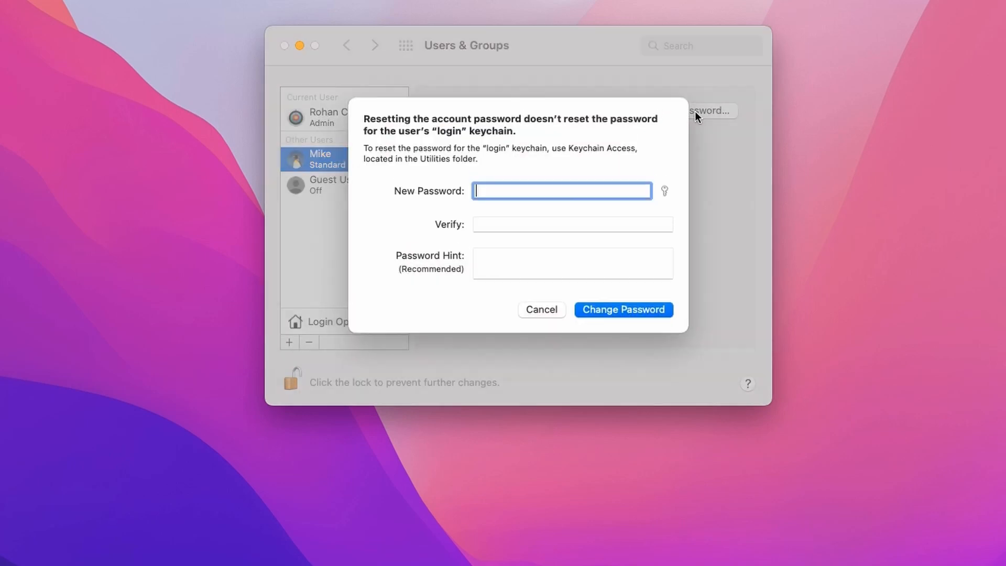
pyautogui.click(560, 191)
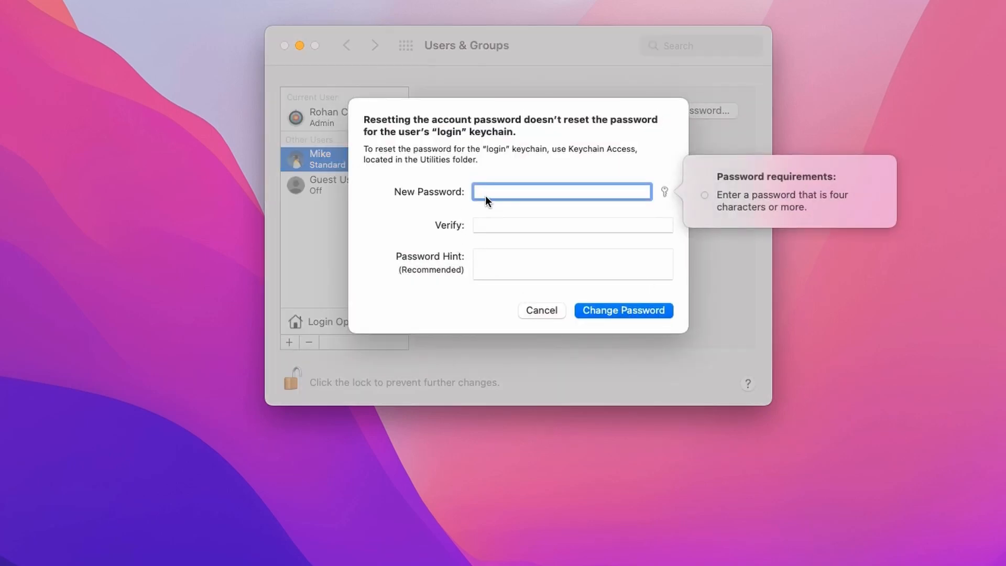